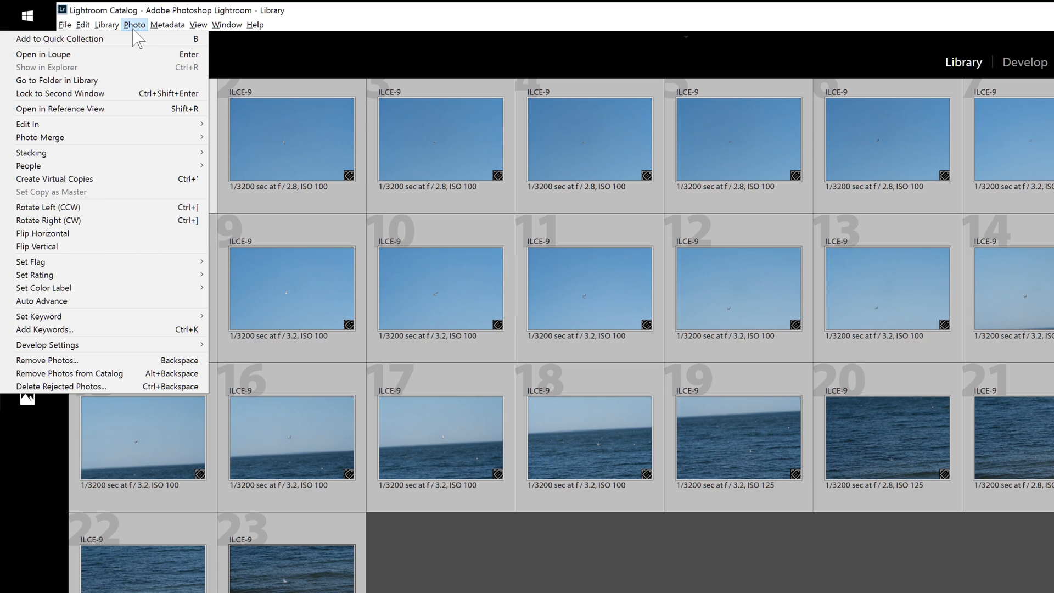
{"action": "mouse_move", "coordinate": [147, 104]}
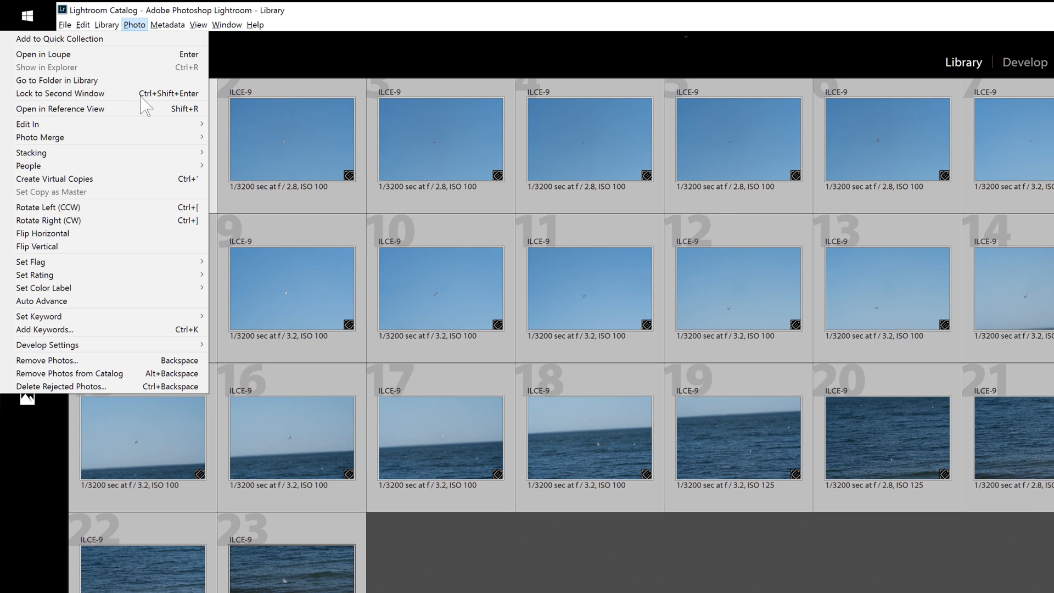
{"action": "mouse_move", "coordinate": [48, 345]}
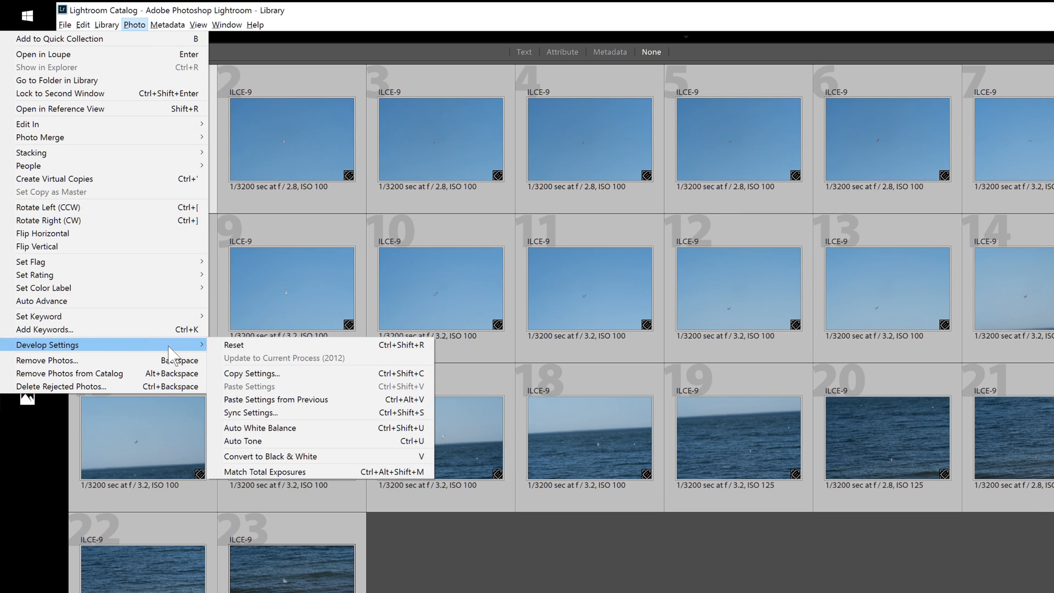
{"action": "mouse_move", "coordinate": [328, 486]}
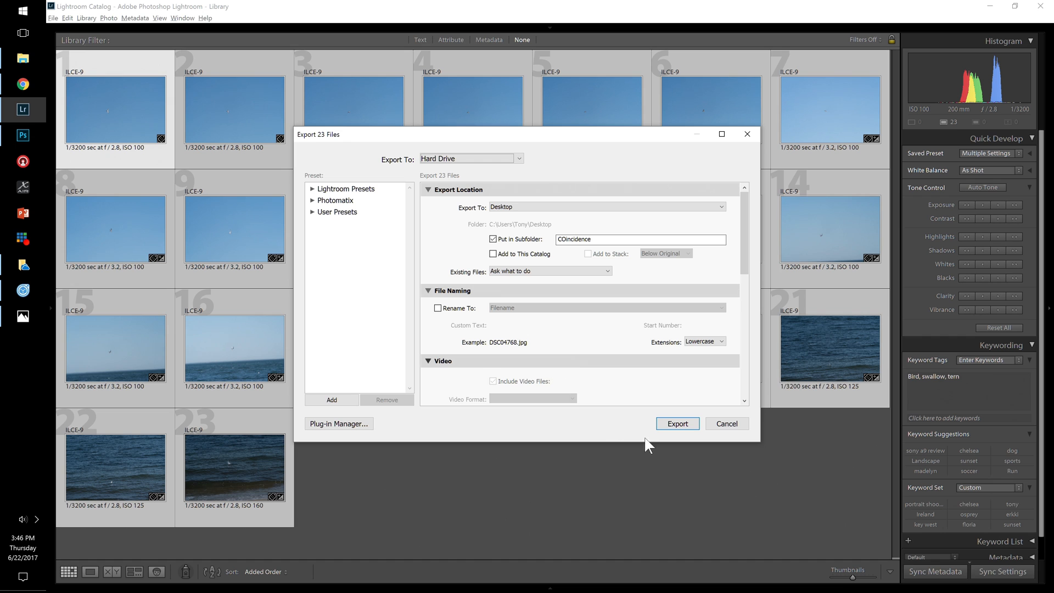
Export the 23 tern photos as JPEGs into a JPGs subfolder of Tern Stacking.
{"action": "key", "text": "Alt+Tab"}
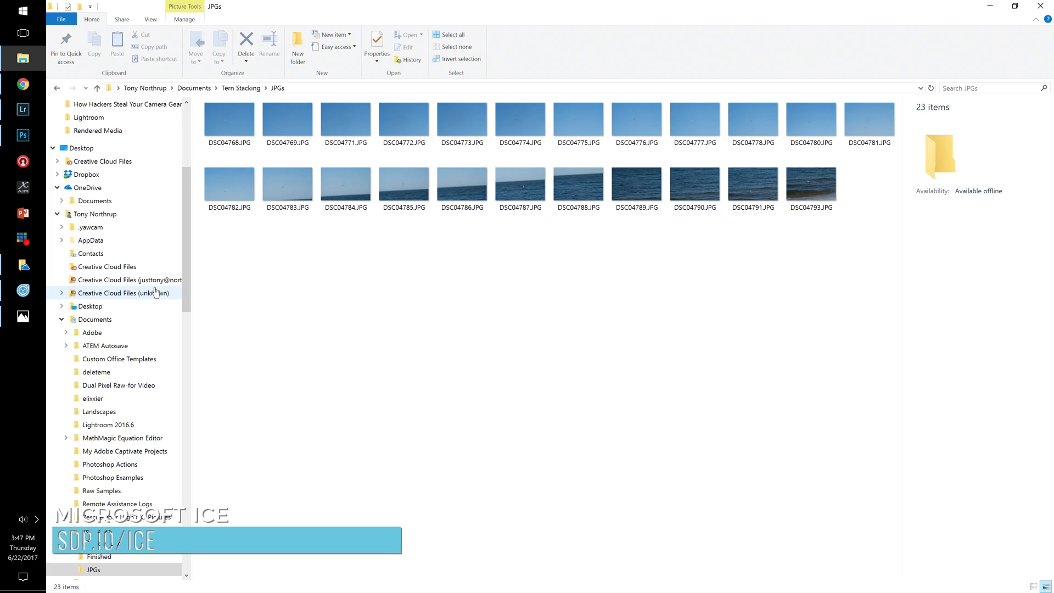
Switch from the exported JPGs folder to Image Composite Editor's start screen.
{"action": "key", "text": "alt+tab"}
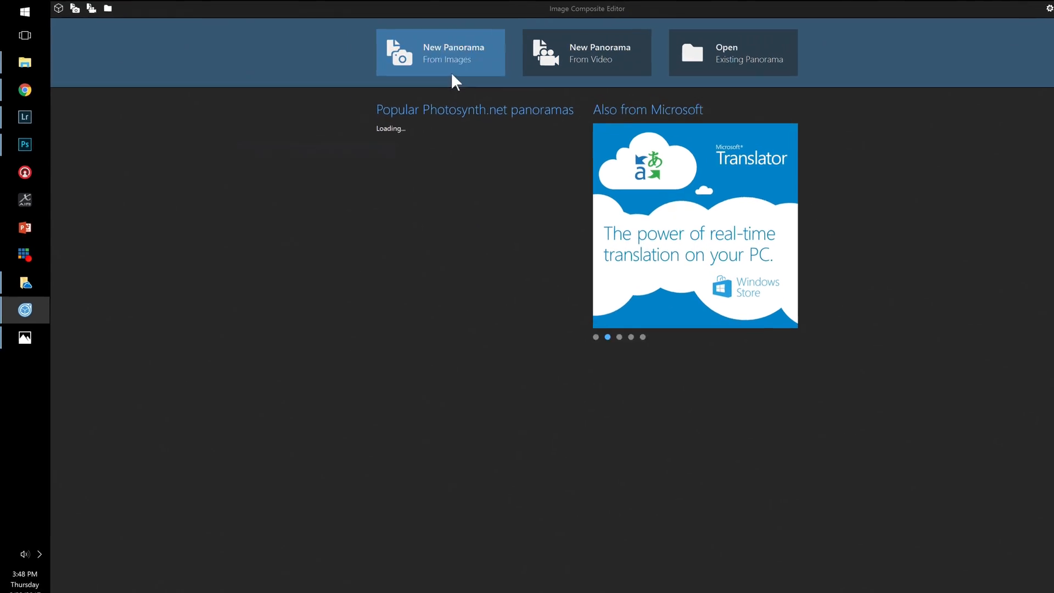
Load all 23 JPGs from Tern Stacking > JPGs into a new panorama.
{"action": "left_click", "coordinate": [441, 52]}
{"action": "type", "text": "A:\\"}
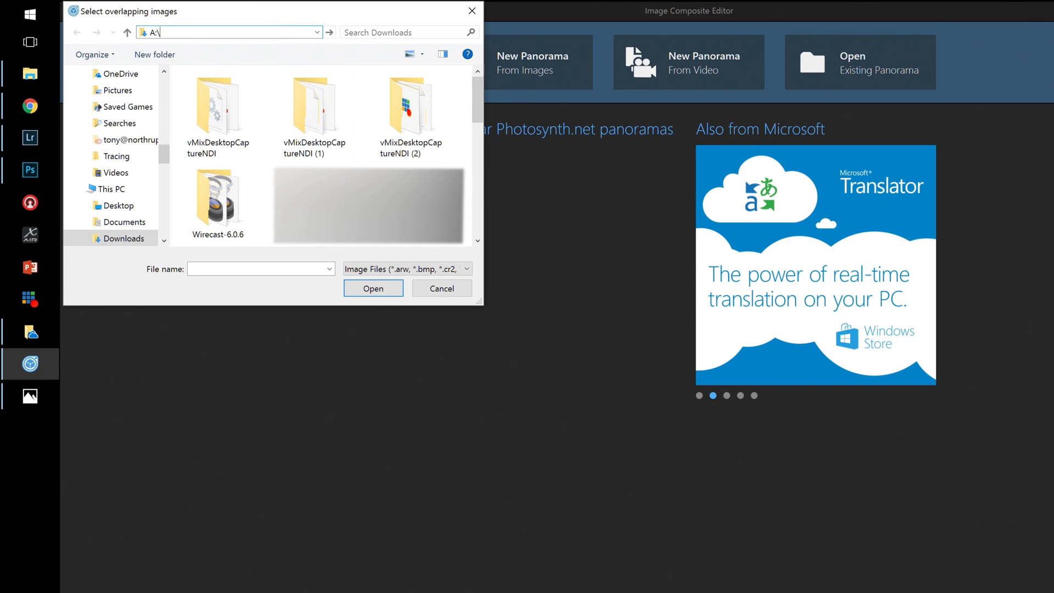
{"action": "key", "text": "Enter"}
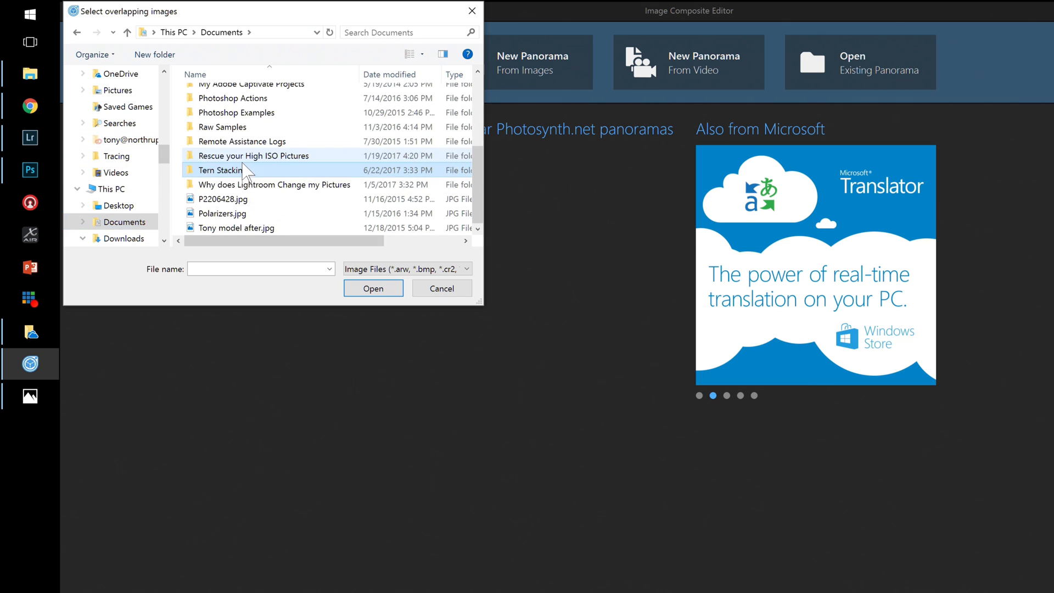
{"action": "double_click", "coordinate": [221, 169]}
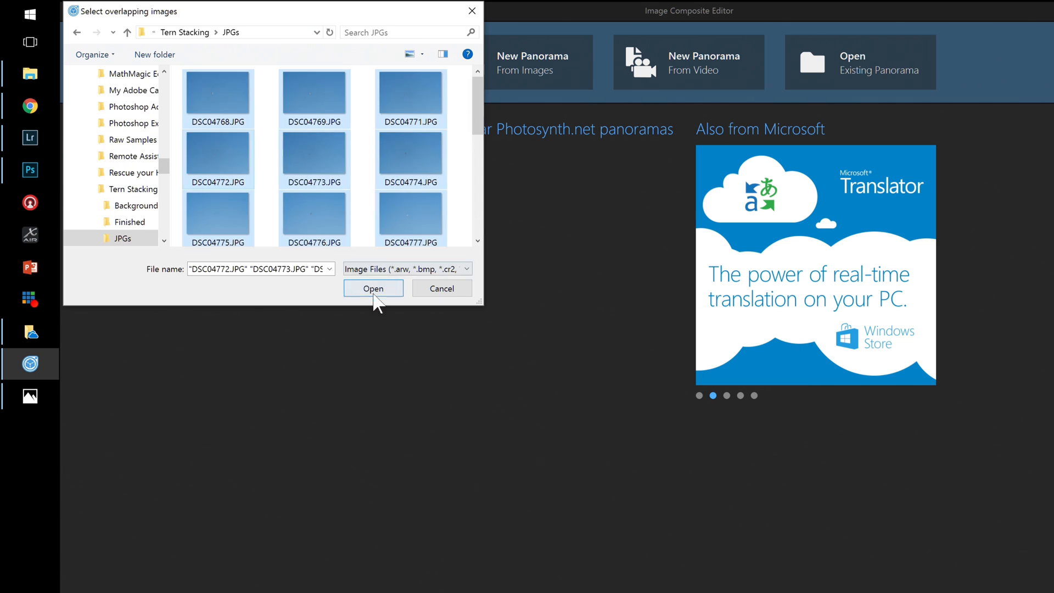
{"action": "left_click", "coordinate": [373, 288]}
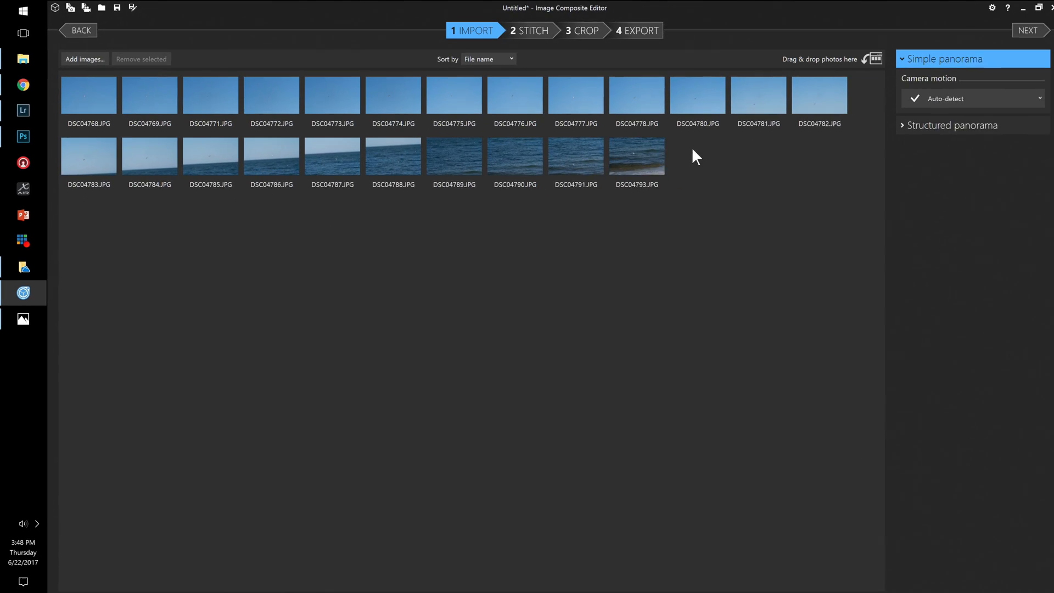
Stitch the tern photos into a planar panorama and advance to the crop step.
{"action": "left_click", "coordinate": [1026, 30]}
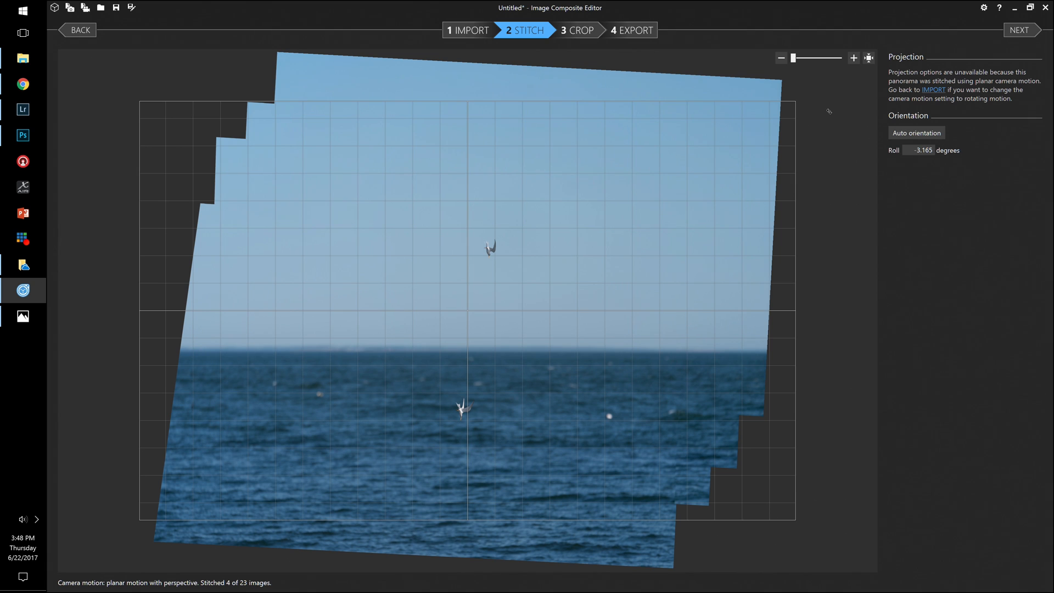
{"action": "mouse_move", "coordinate": [1027, 34]}
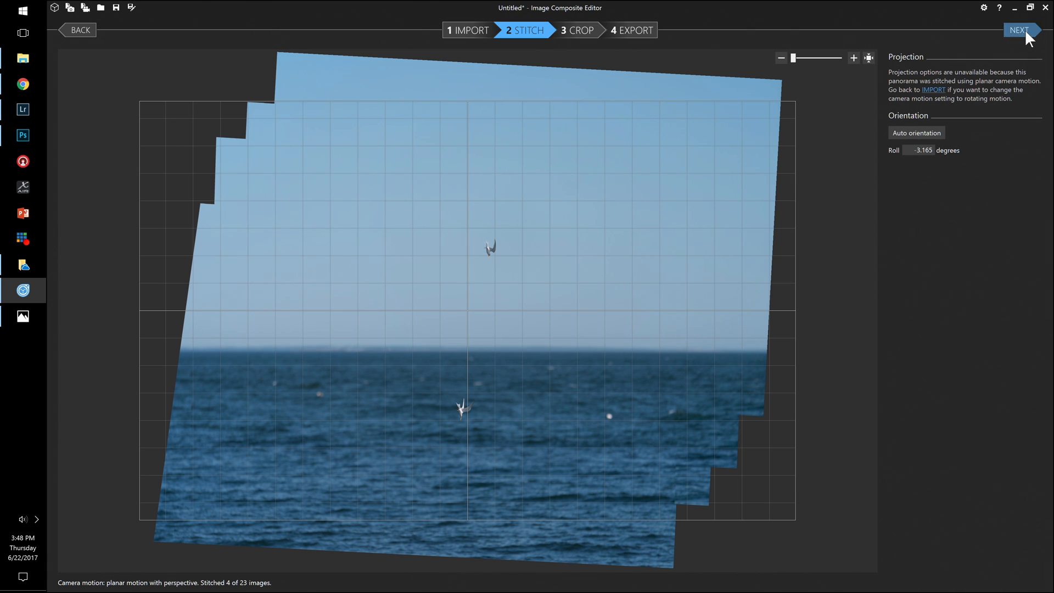
{"action": "left_click", "coordinate": [1021, 30]}
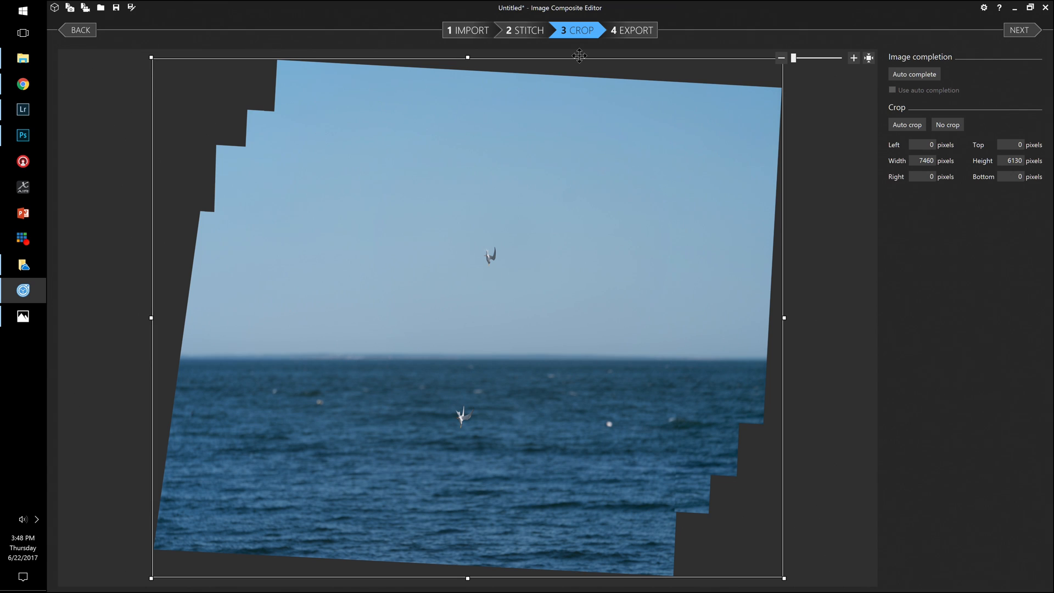
Restore the top crop edge to keep the full 7460 × 6130 panorama, then advance to export.
{"action": "left_click_drag", "start_coordinate": [468, 56], "coordinate": [467, 71]}
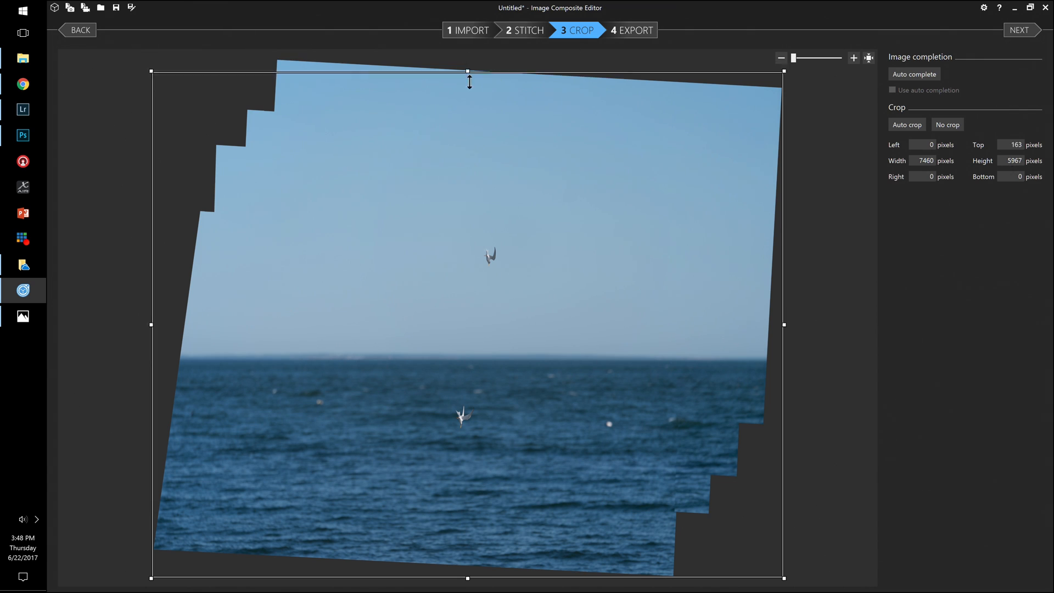
{"action": "left_click_drag", "start_coordinate": [468, 72], "coordinate": [468, 143]}
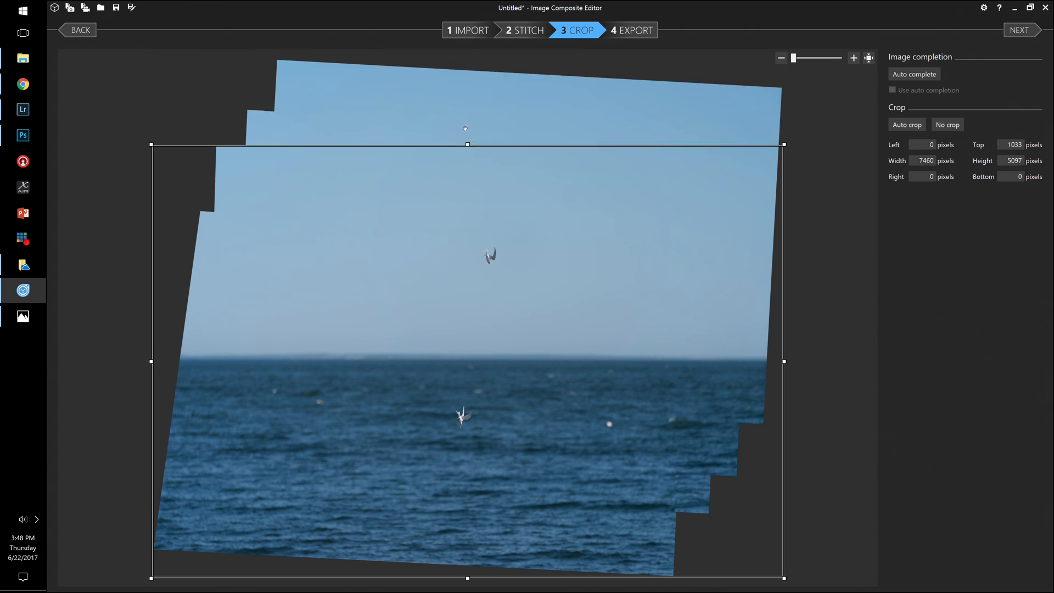
{"action": "left_click_drag", "start_coordinate": [467, 144], "coordinate": [467, 61]}
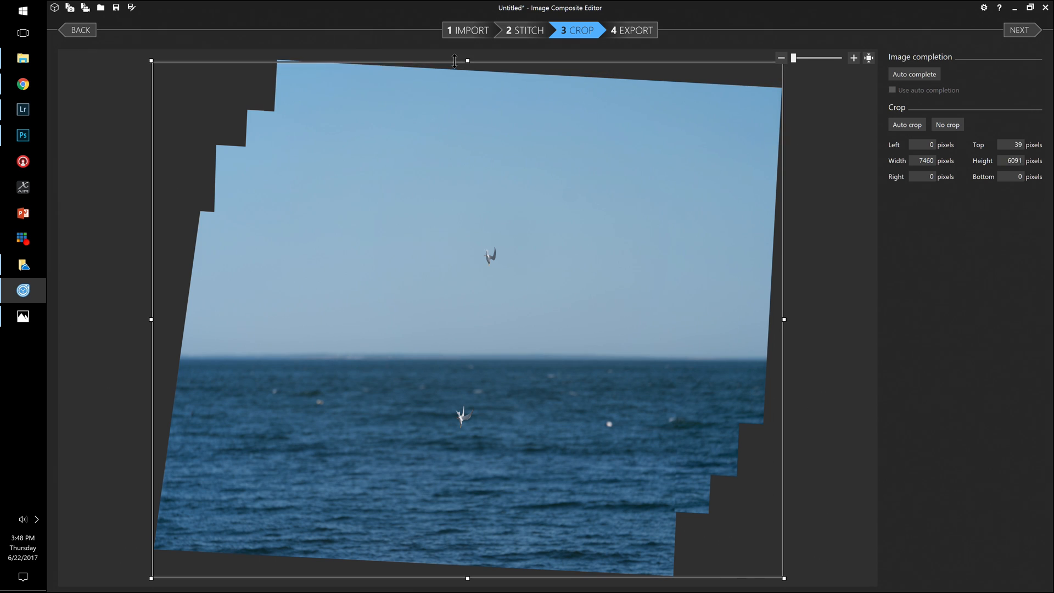
{"action": "left_click_drag", "start_coordinate": [466, 61], "coordinate": [466, 57]}
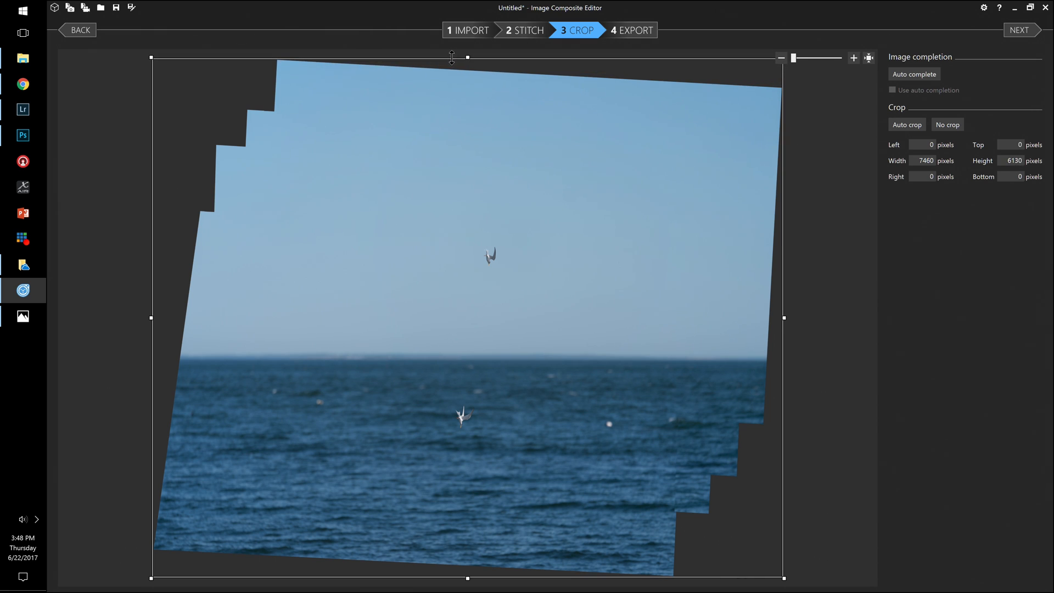
{"action": "mouse_move", "coordinate": [255, 65]}
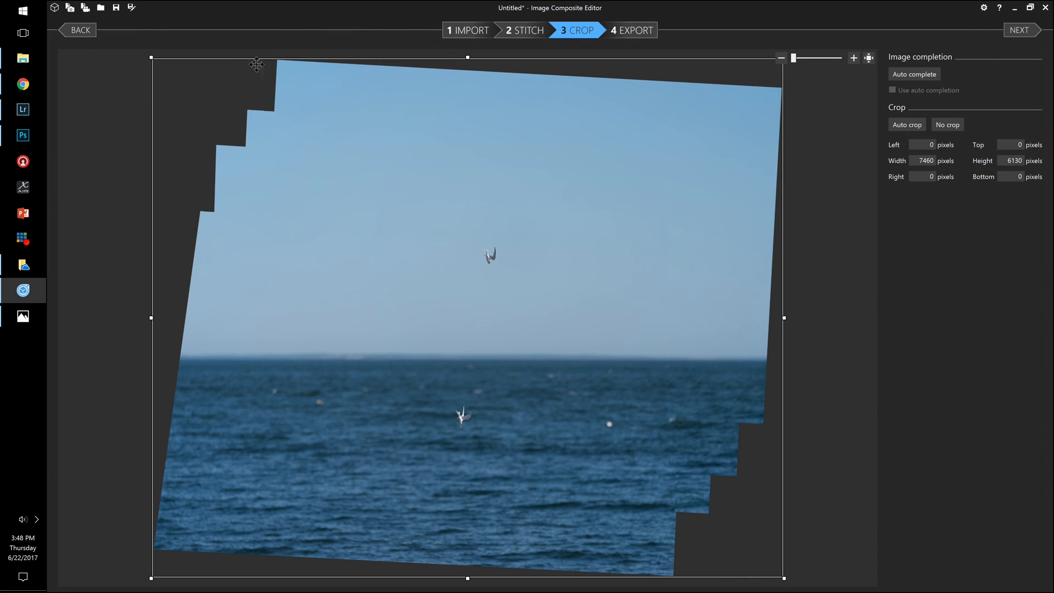
{"action": "mouse_move", "coordinate": [886, 327]}
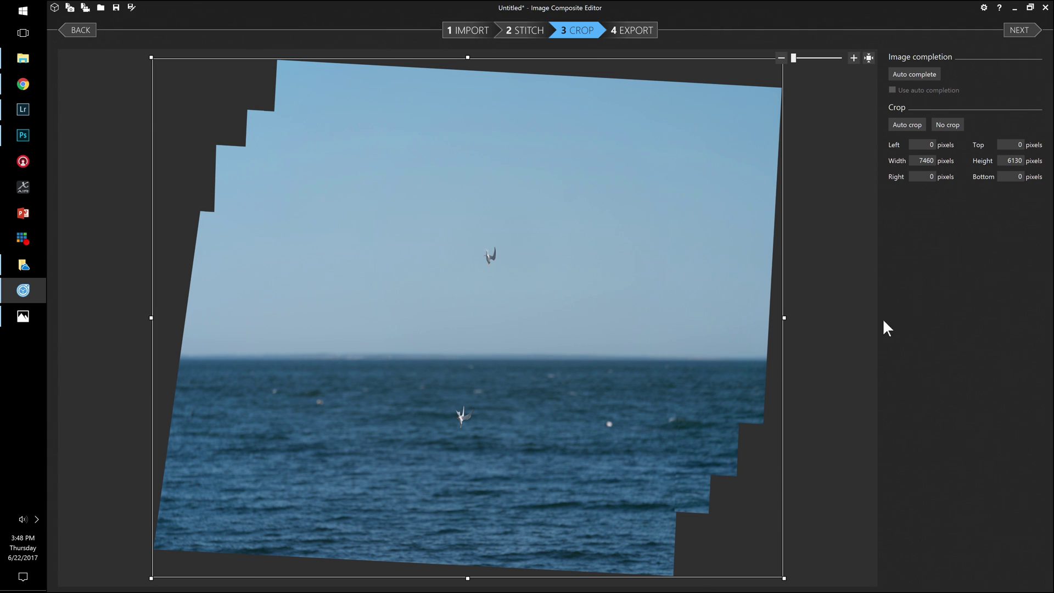
{"action": "mouse_move", "coordinate": [1023, 31]}
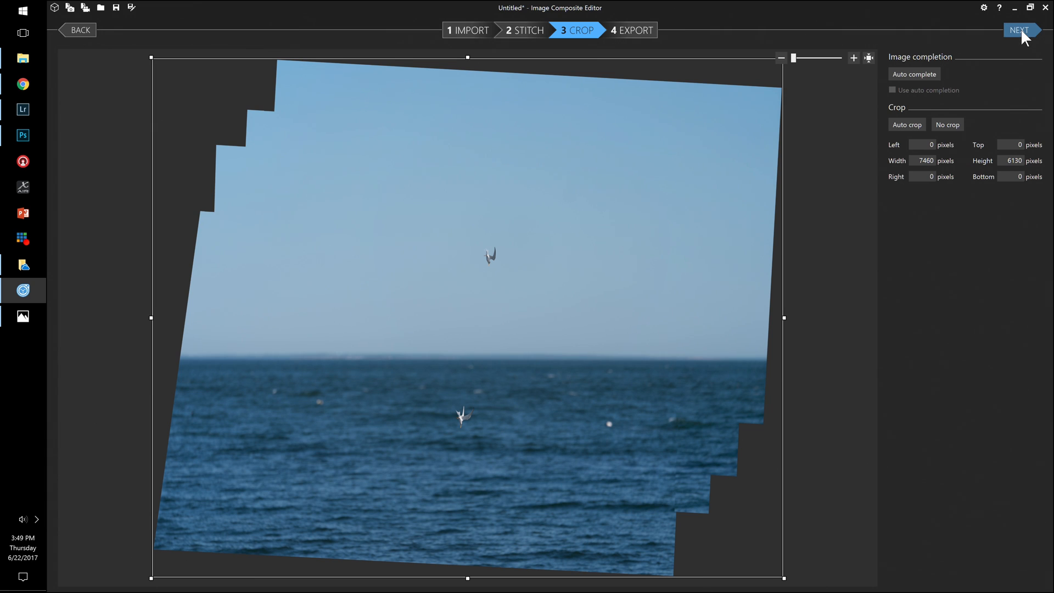
{"action": "left_click", "coordinate": [1021, 30]}
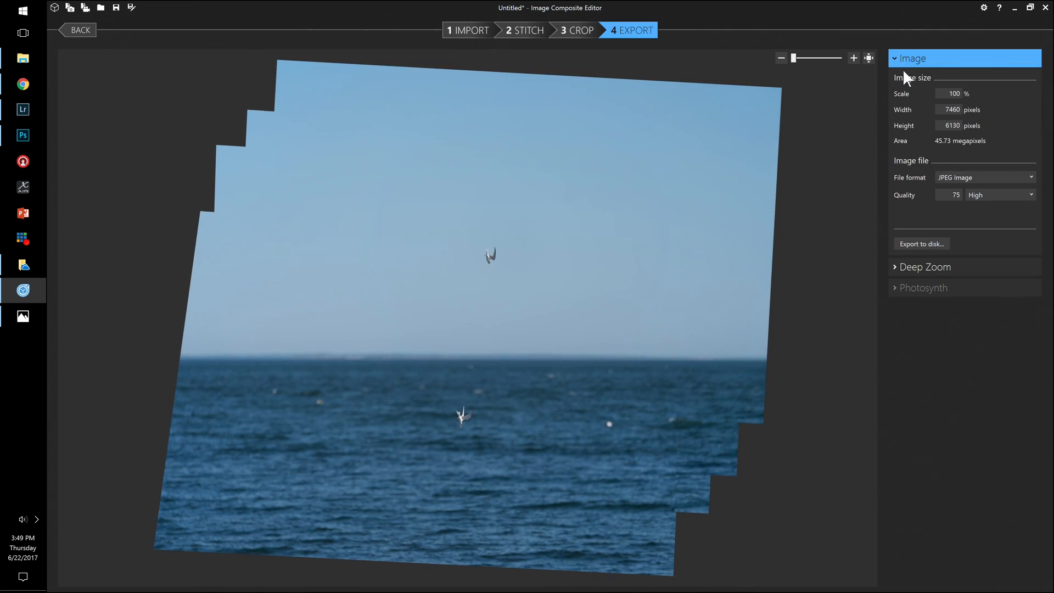
{"action": "mouse_move", "coordinate": [922, 243]}
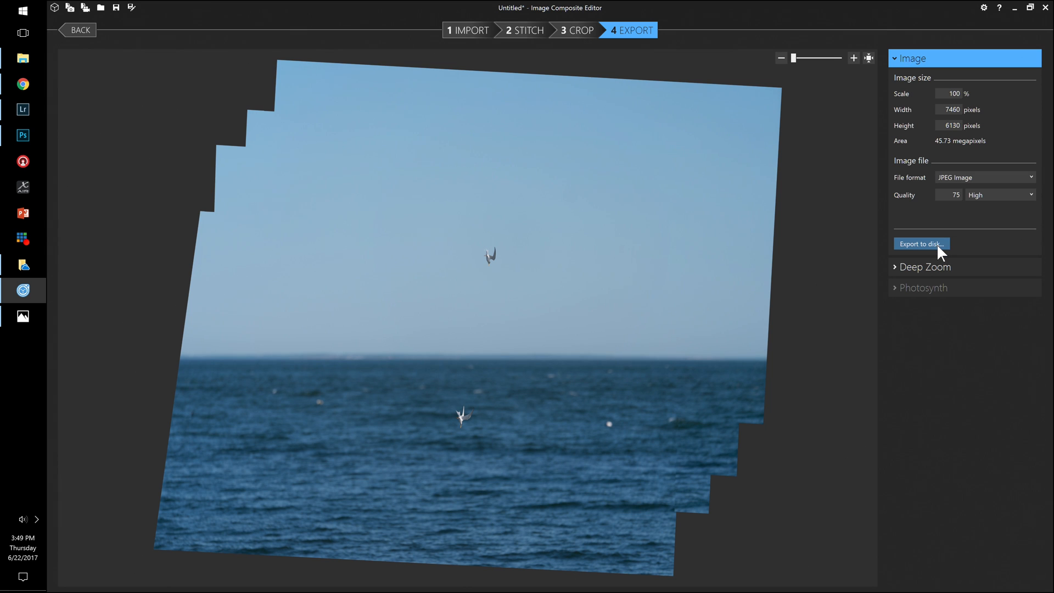